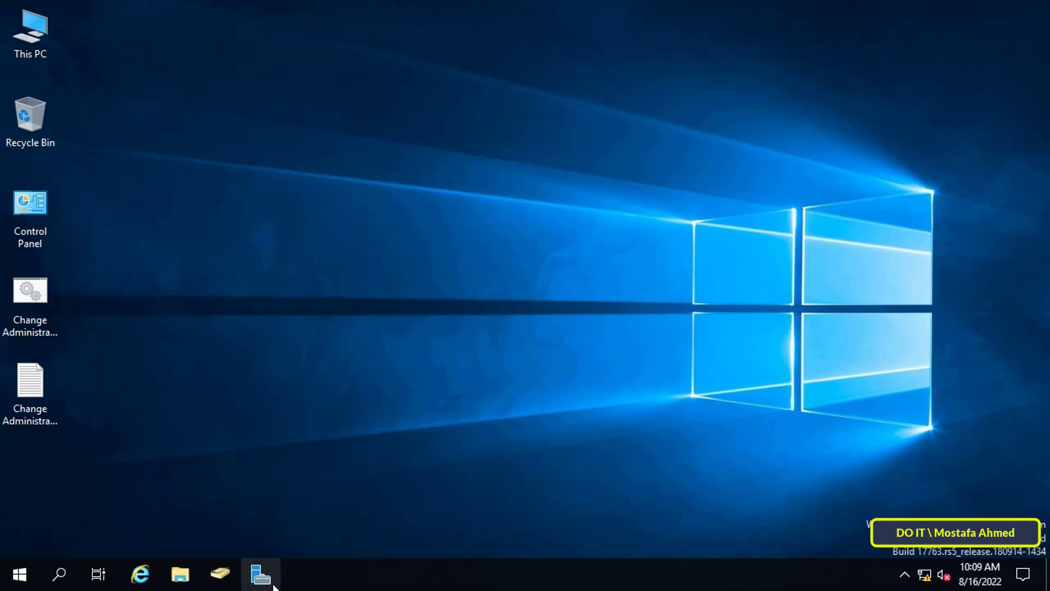
Launch Group Policy Management from Server Manager's Tools menu for the DOIT.LOCAL domain
left_click(260, 575)
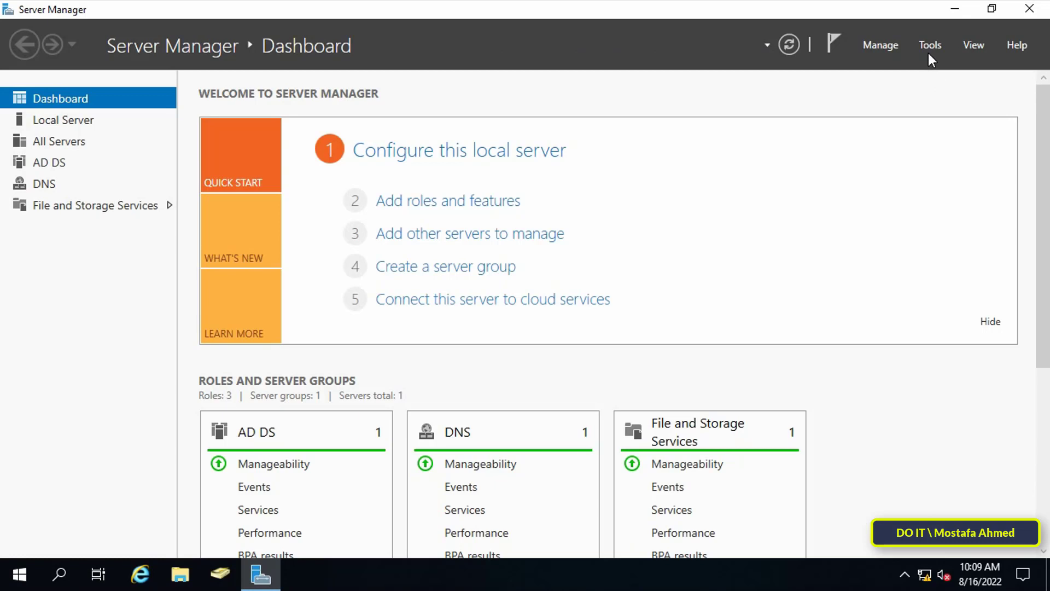
left_click(930, 45)
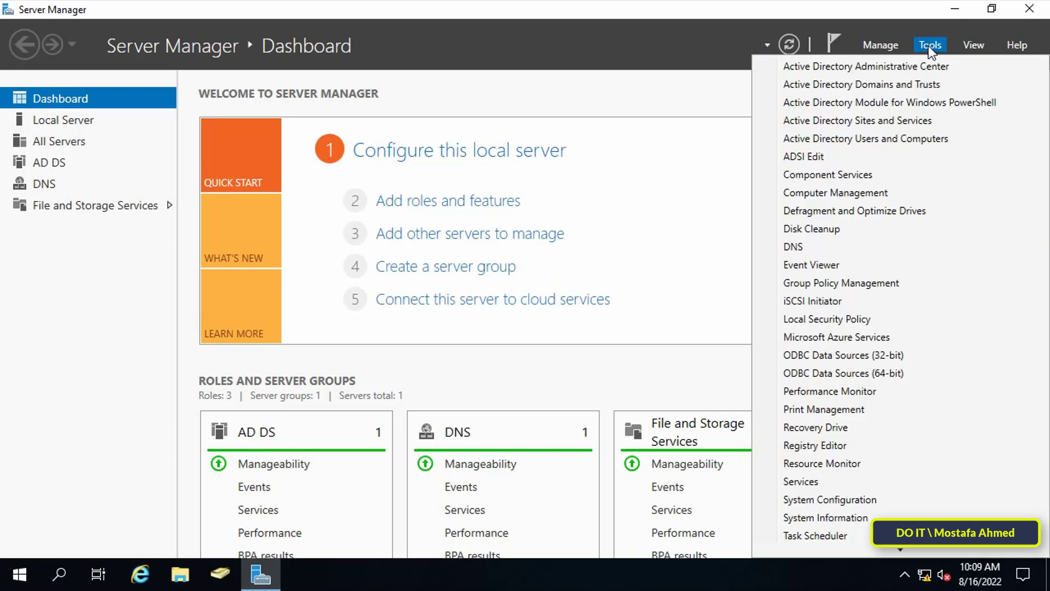
mouse_move(841, 282)
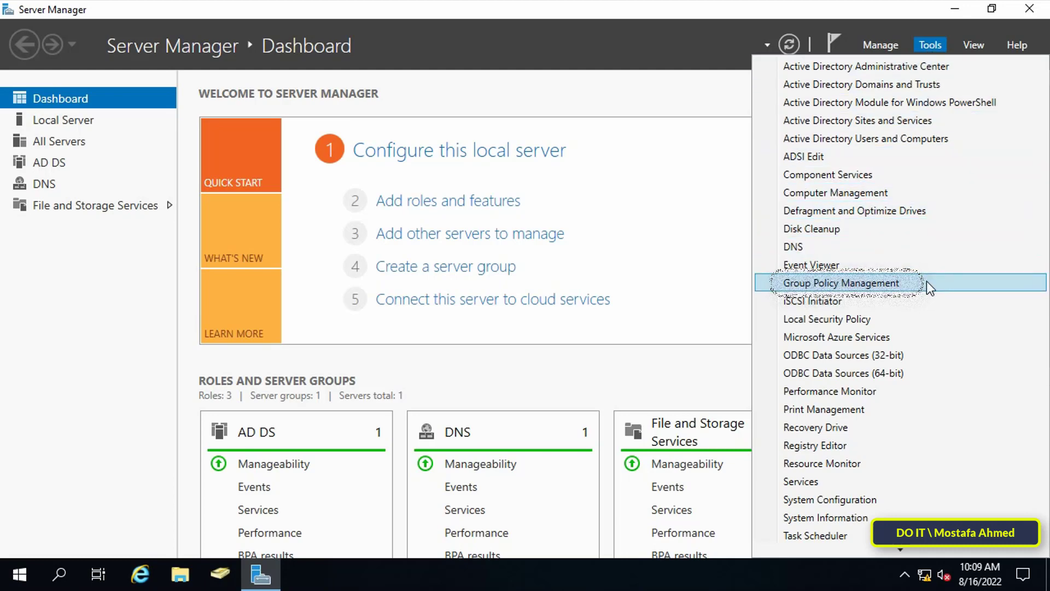
left_click(841, 282)
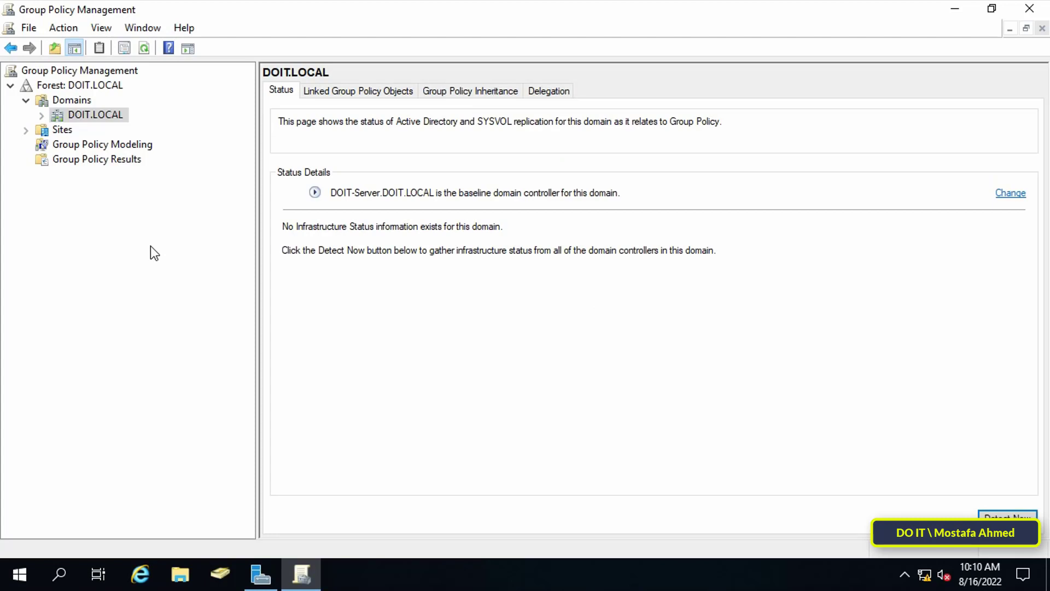
Start a new GPO under DOIT.LOCAL's Group Policy Objects container
left_click(41, 115)
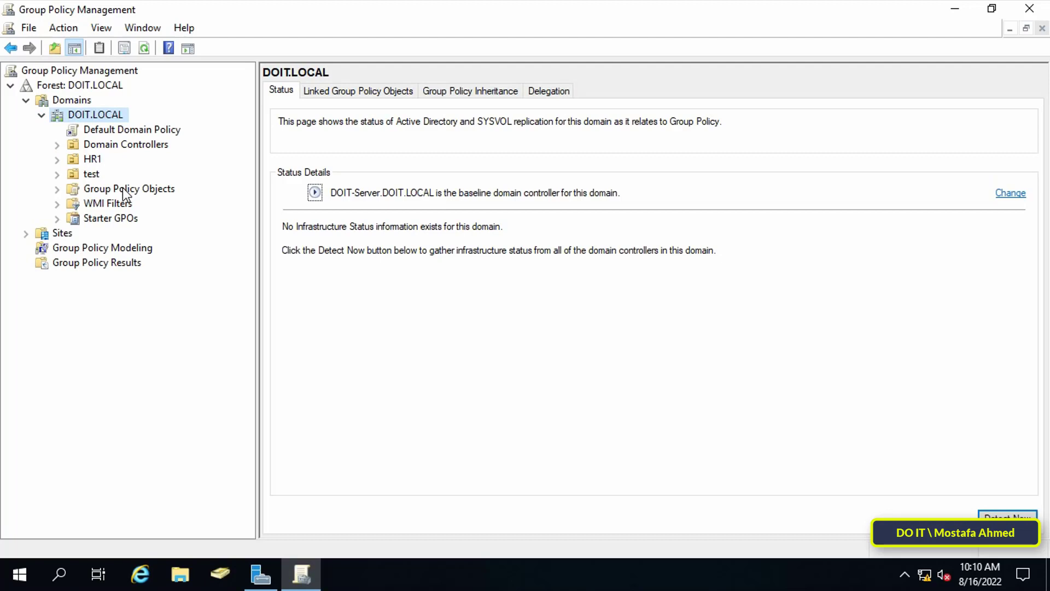
left_click(129, 188)
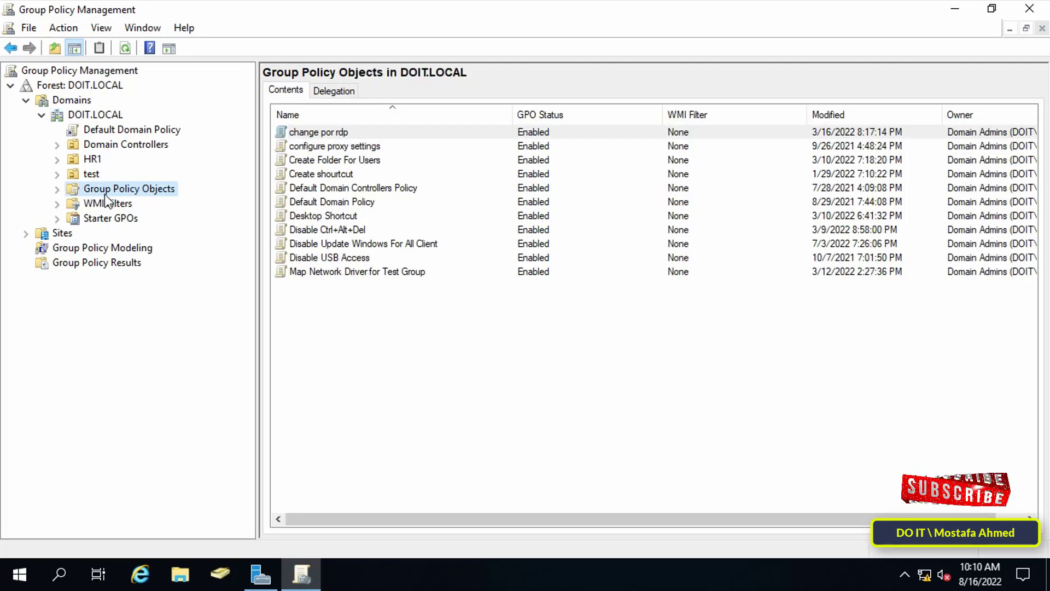
right_click(130, 188)
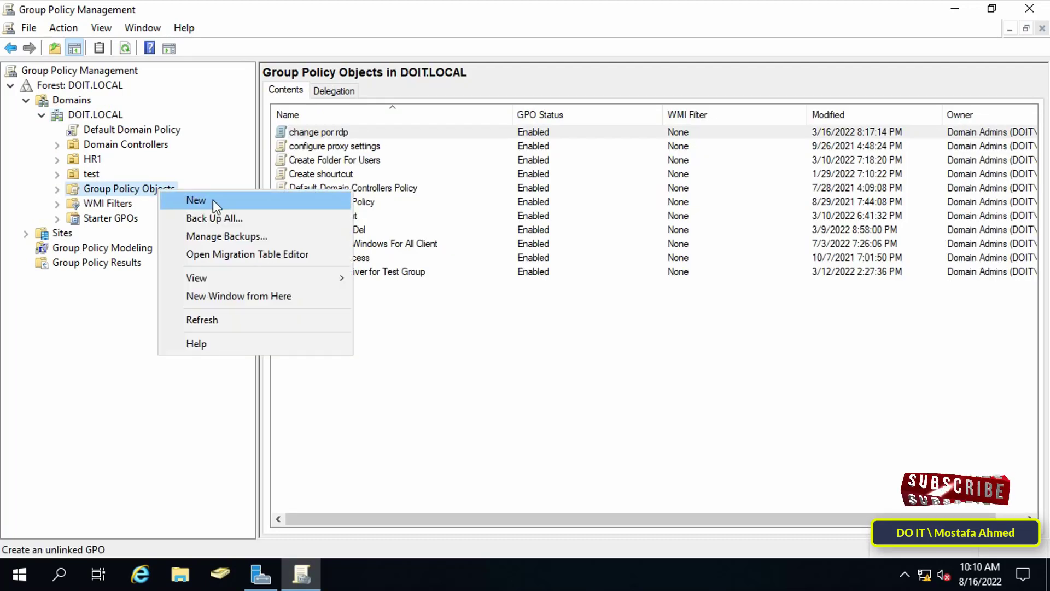
left_click(195, 199)
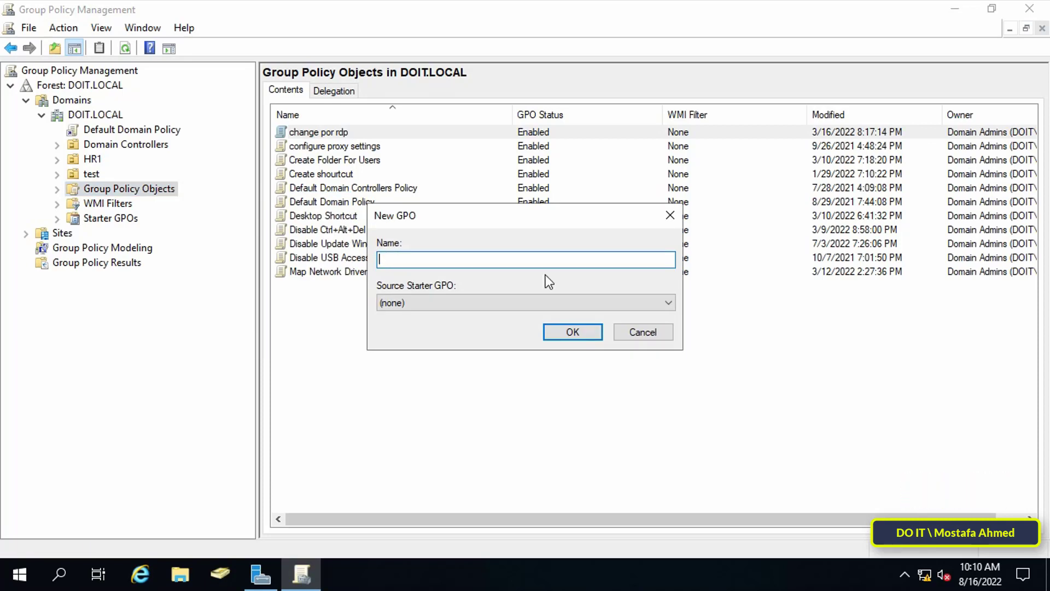
Name the new GPO 'create restore point for all client' and confirm
type("create")
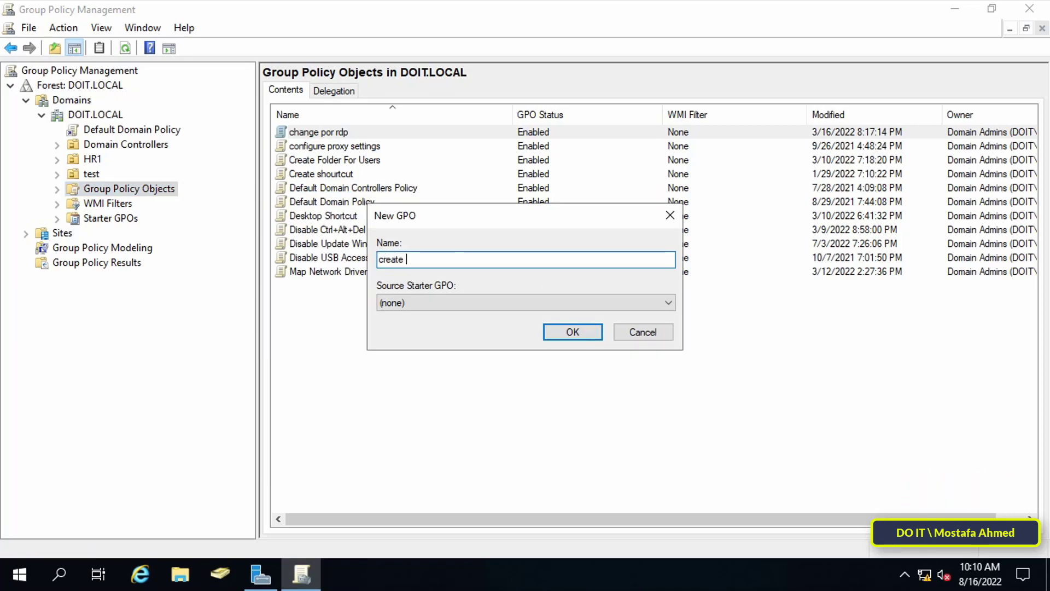
type("restore point for all")
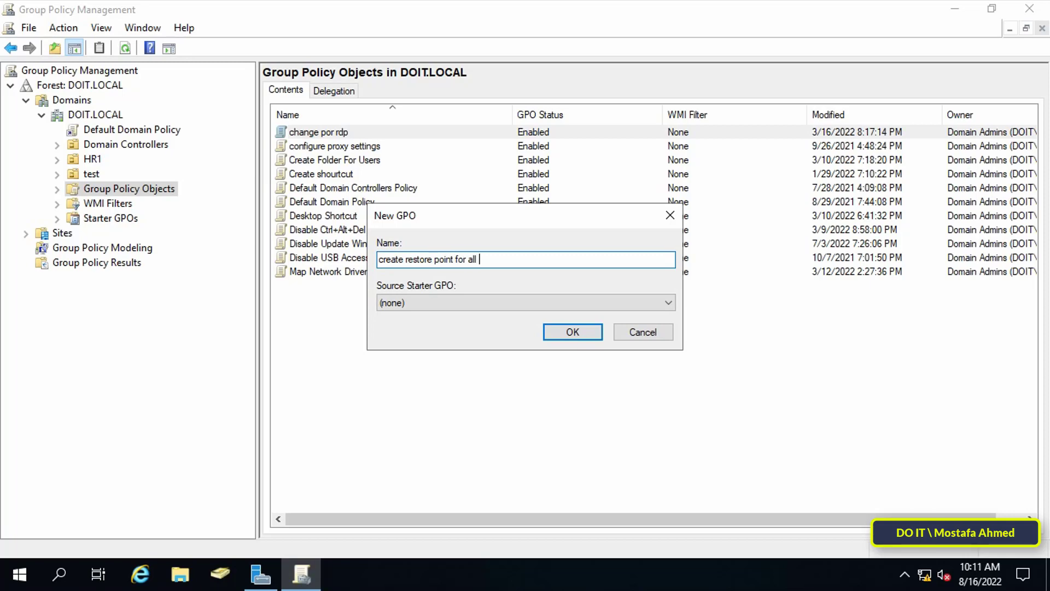
type("client")
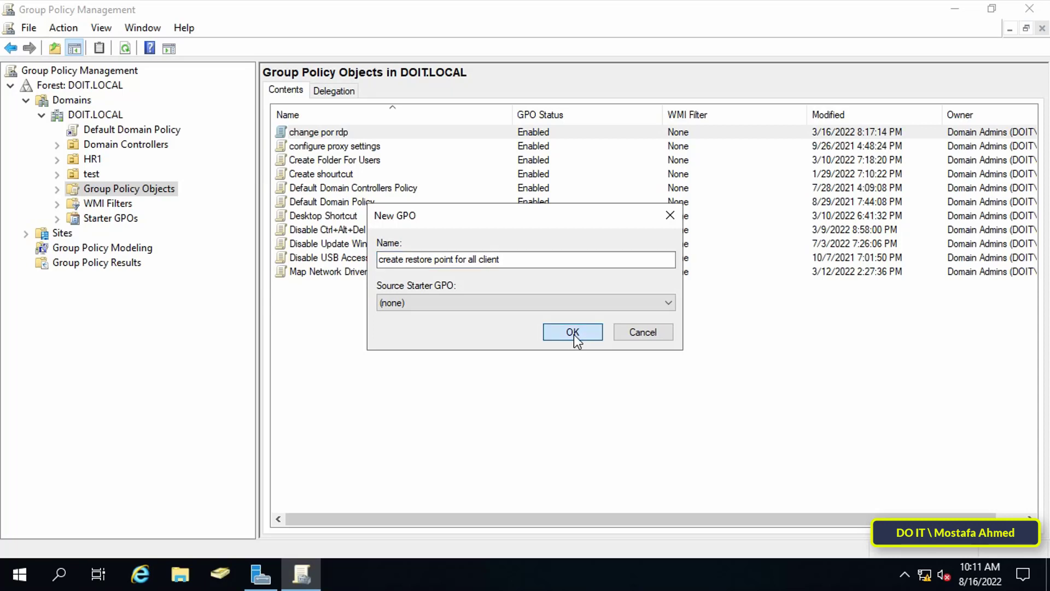
left_click(572, 333)
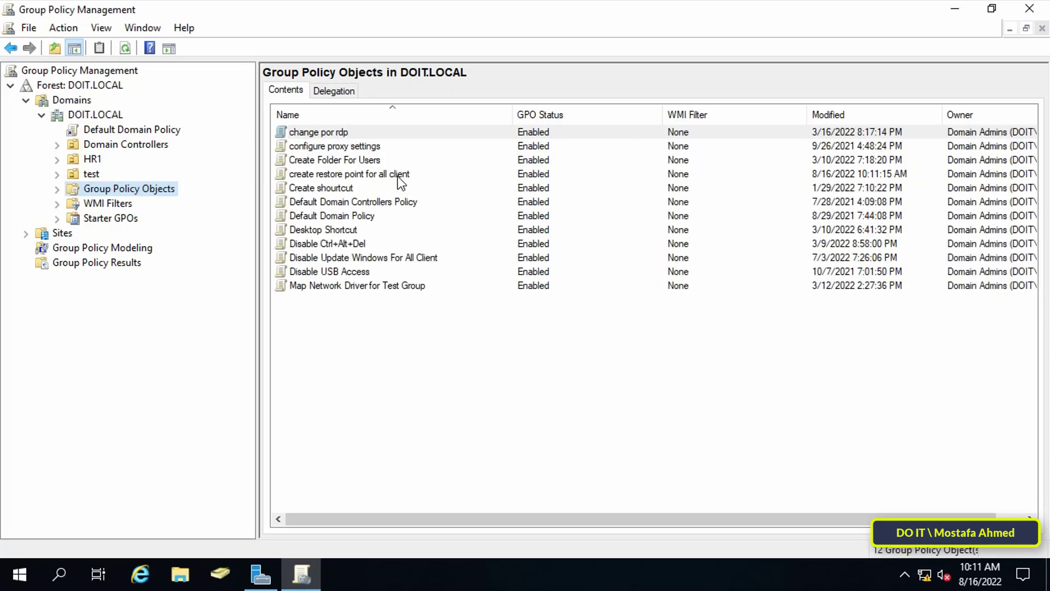
Open the 'create restore point for all client' GPO in Group Policy Management Editor
right_click(347, 174)
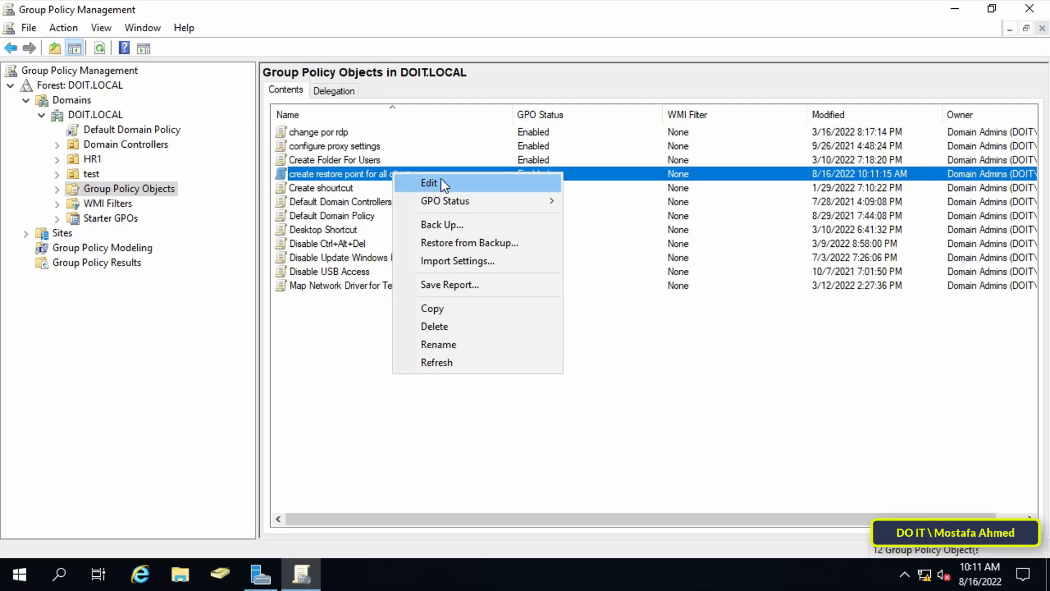
mouse_move(522, 190)
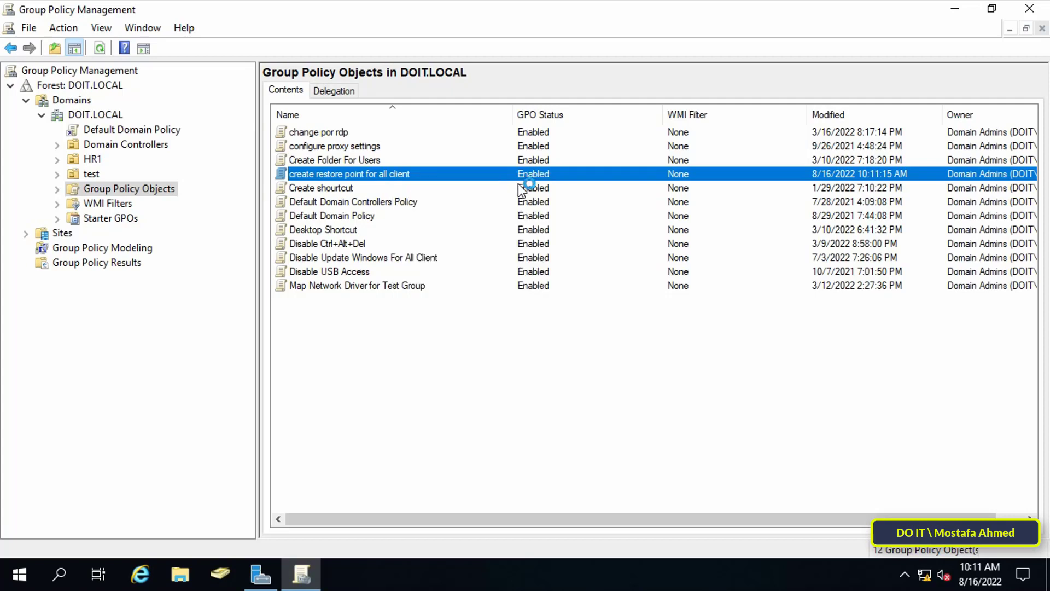
double_click(348, 173)
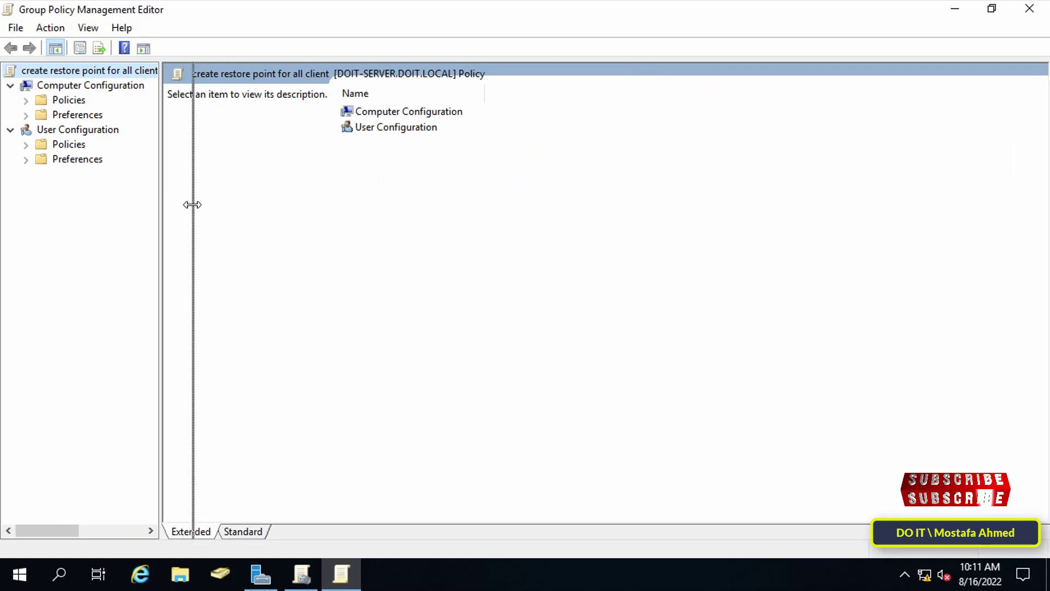
Navigate Computer Configuration > Policies > Administrative Templates > System to the System Restore settings
left_click(25, 86)
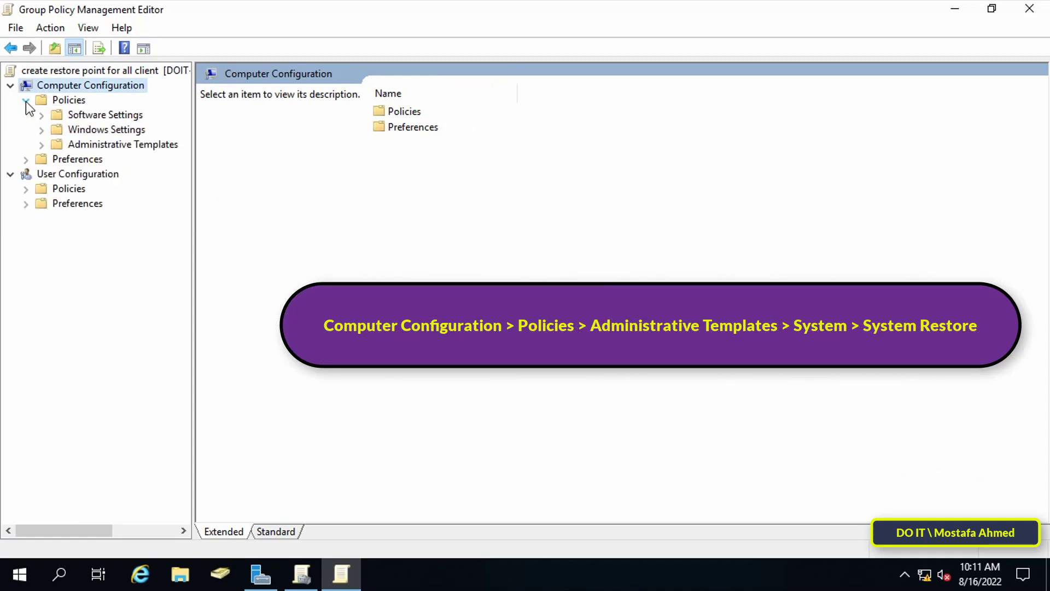
left_click(69, 100)
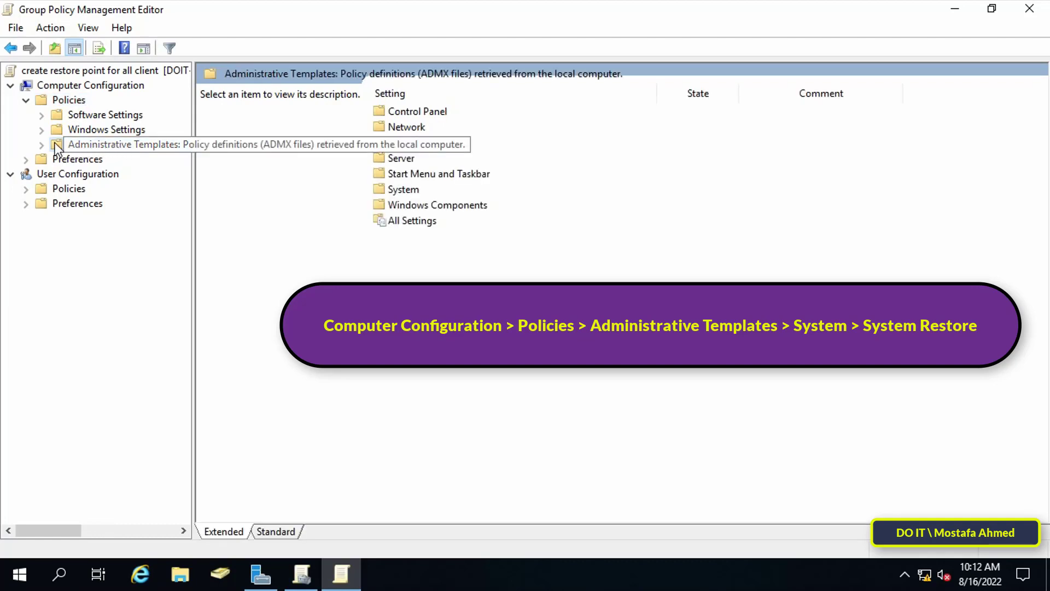
left_click(42, 145)
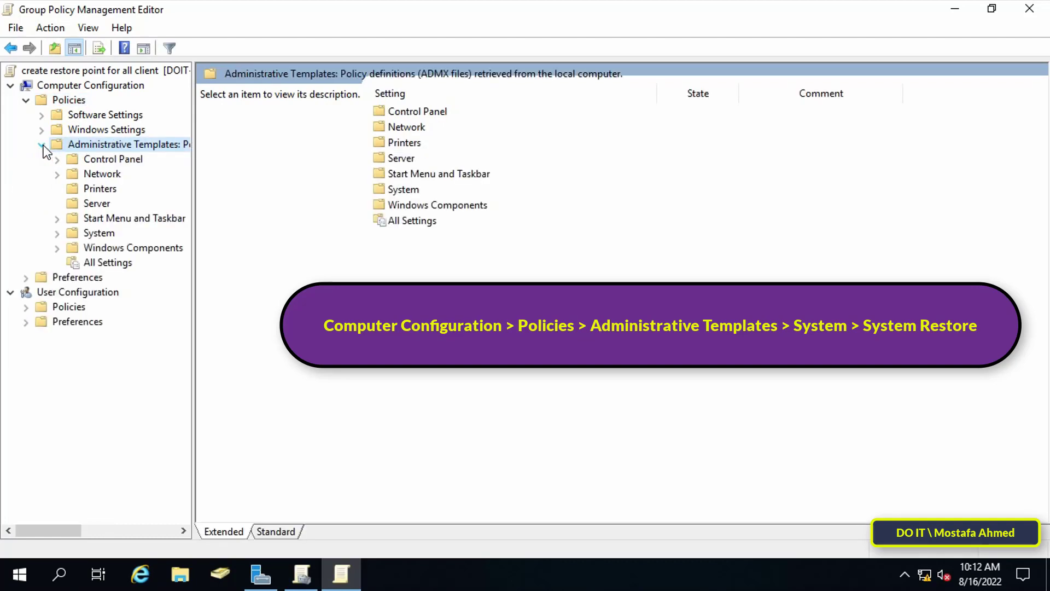
left_click(98, 232)
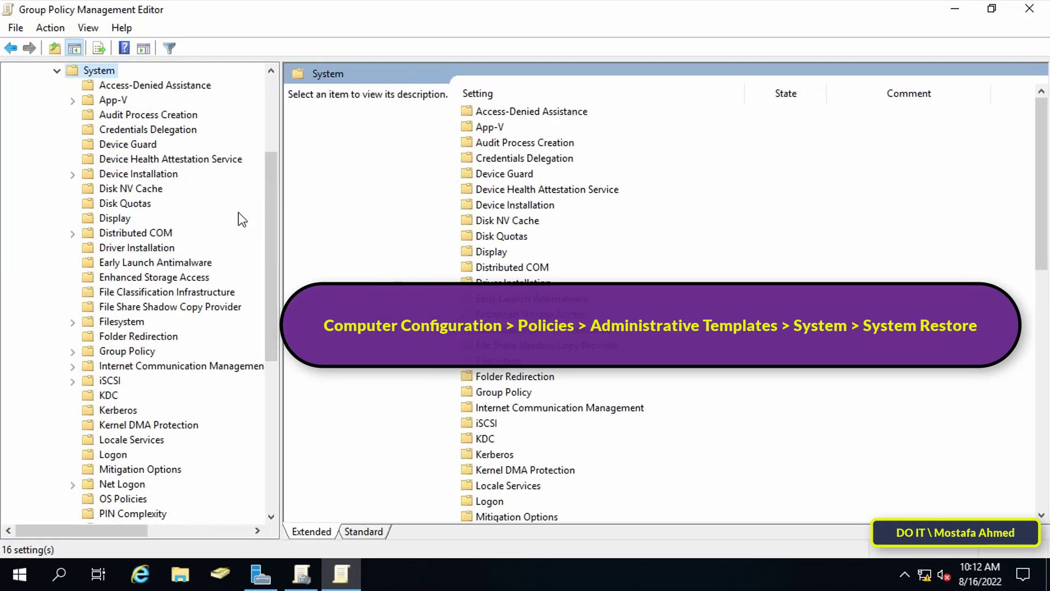
scroll("down", 3)
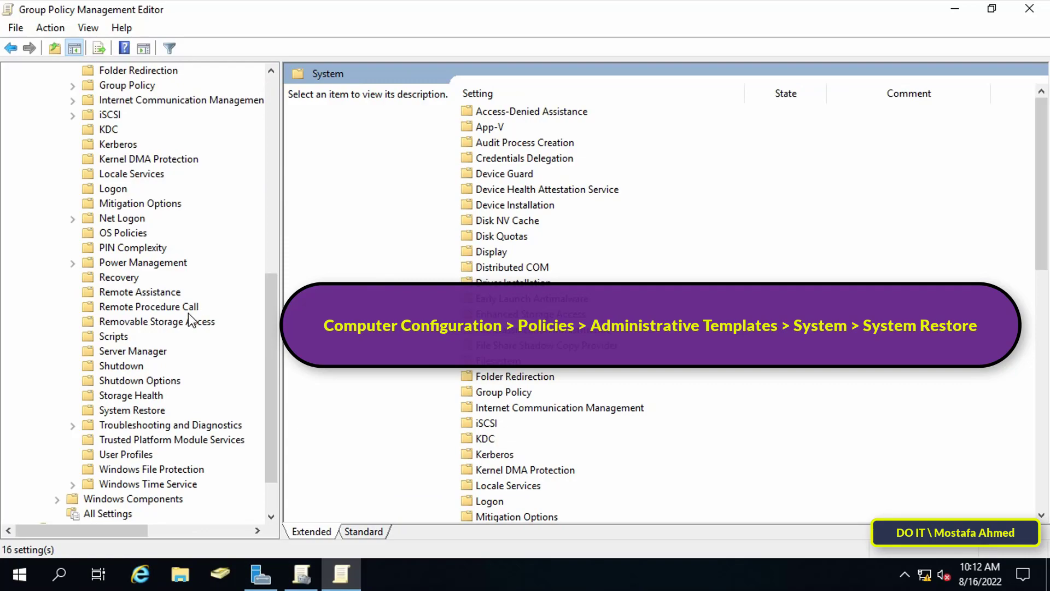
left_click(133, 411)
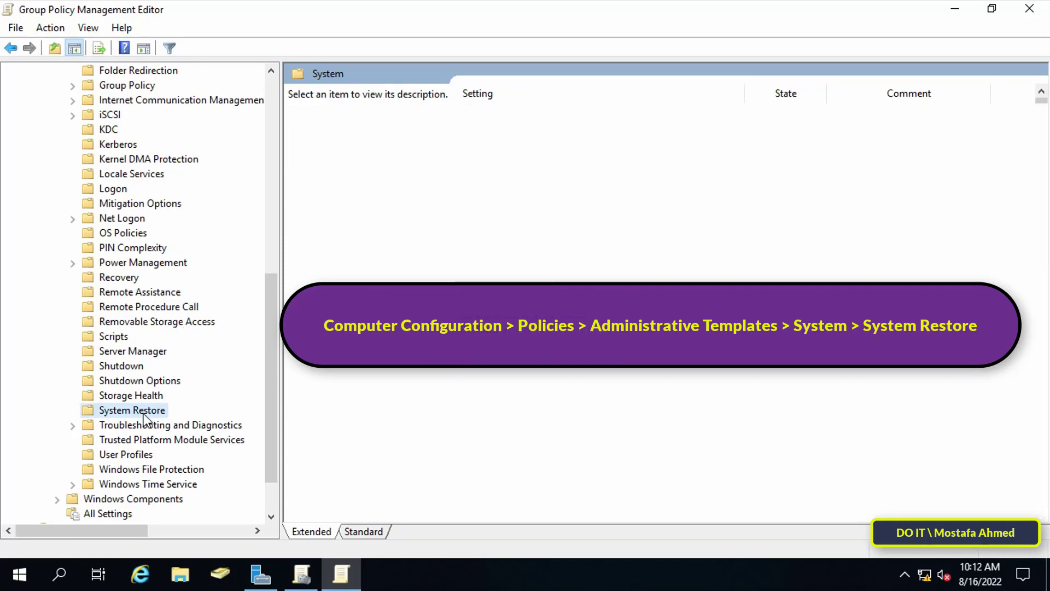
left_click(132, 411)
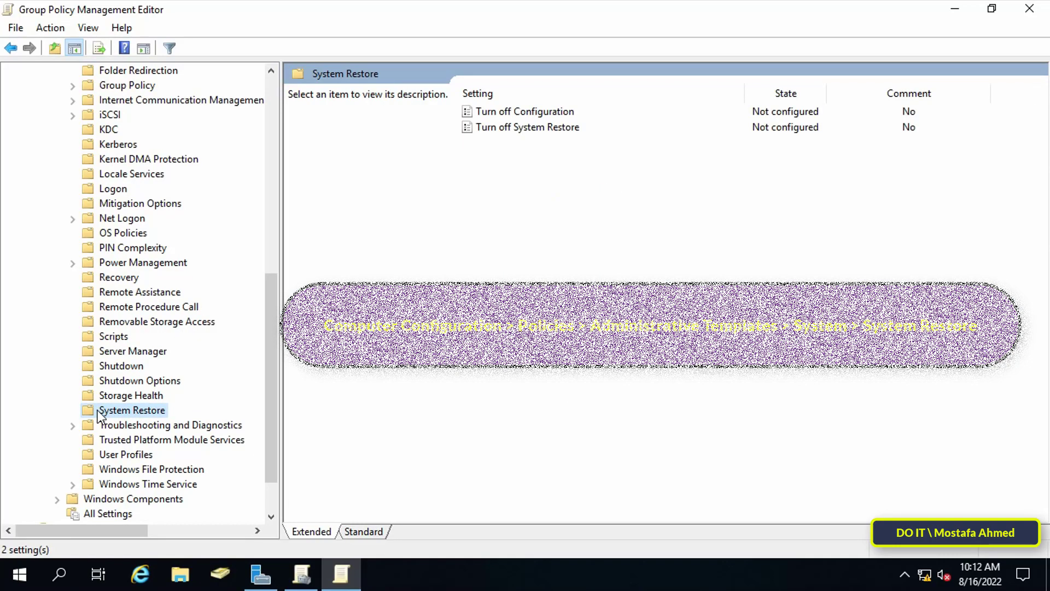
Set the Turn off System Restore policy to Disabled
left_click(540, 126)
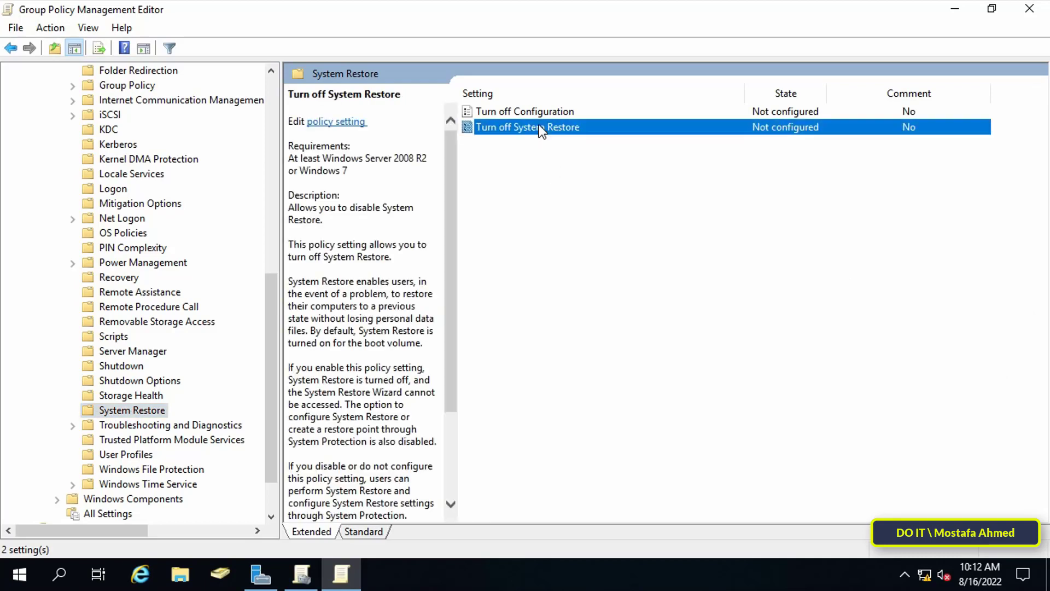
mouse_move(523, 137)
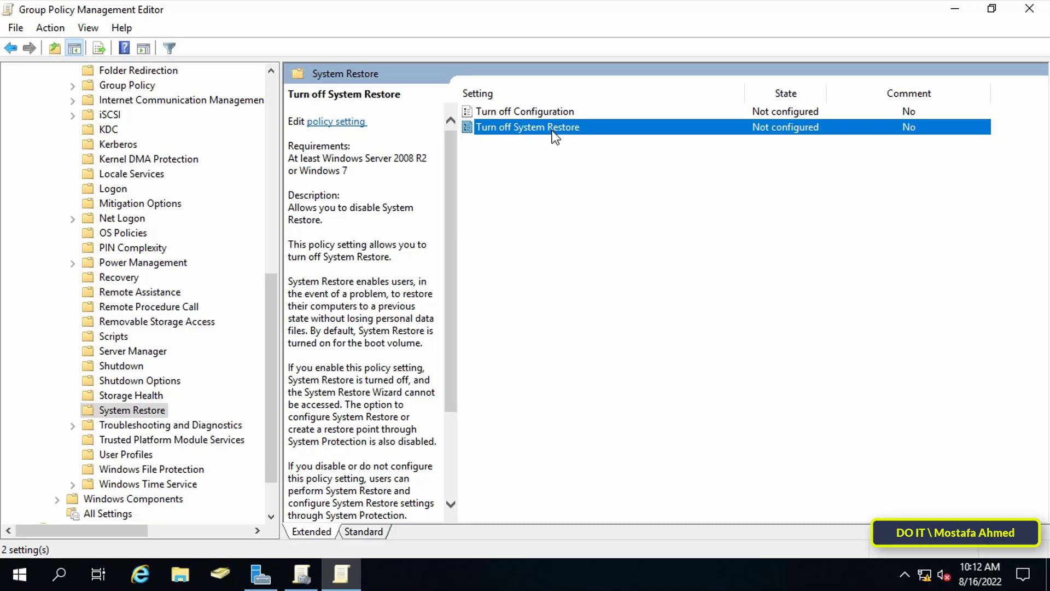
double_click(528, 126)
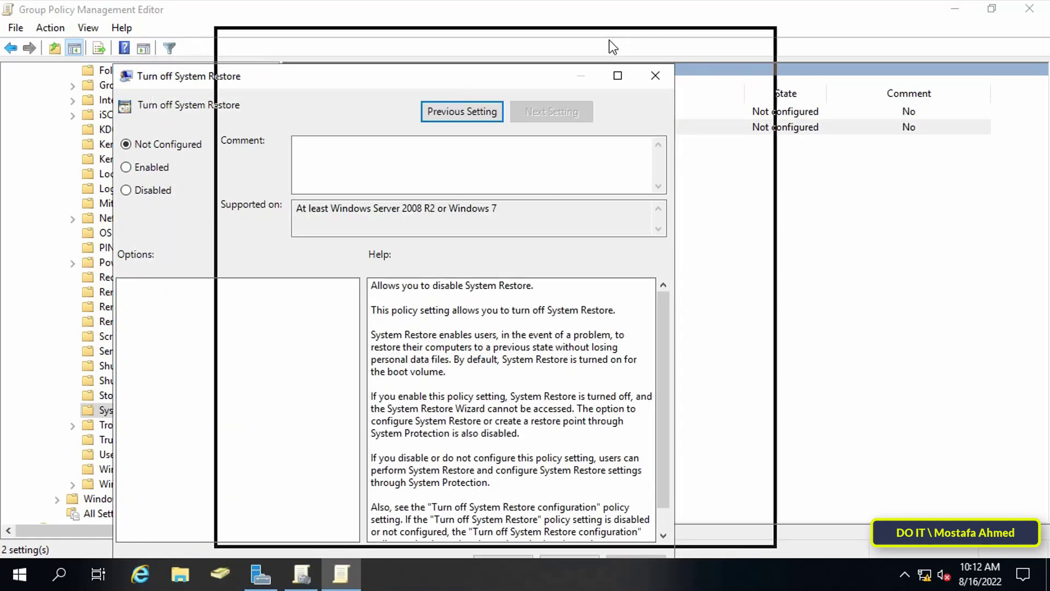
left_click(235, 150)
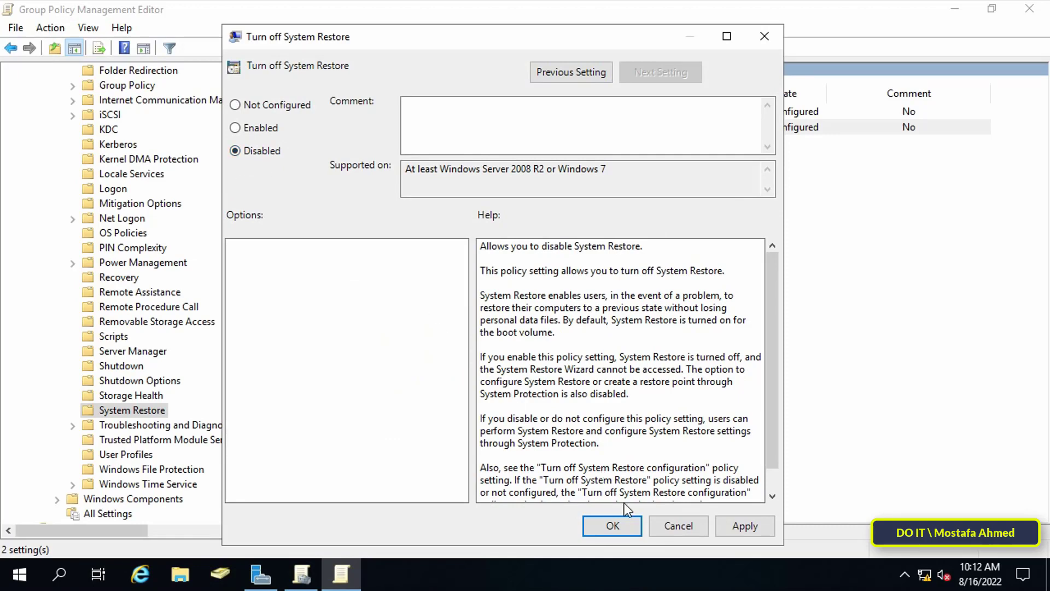
left_click(744, 525)
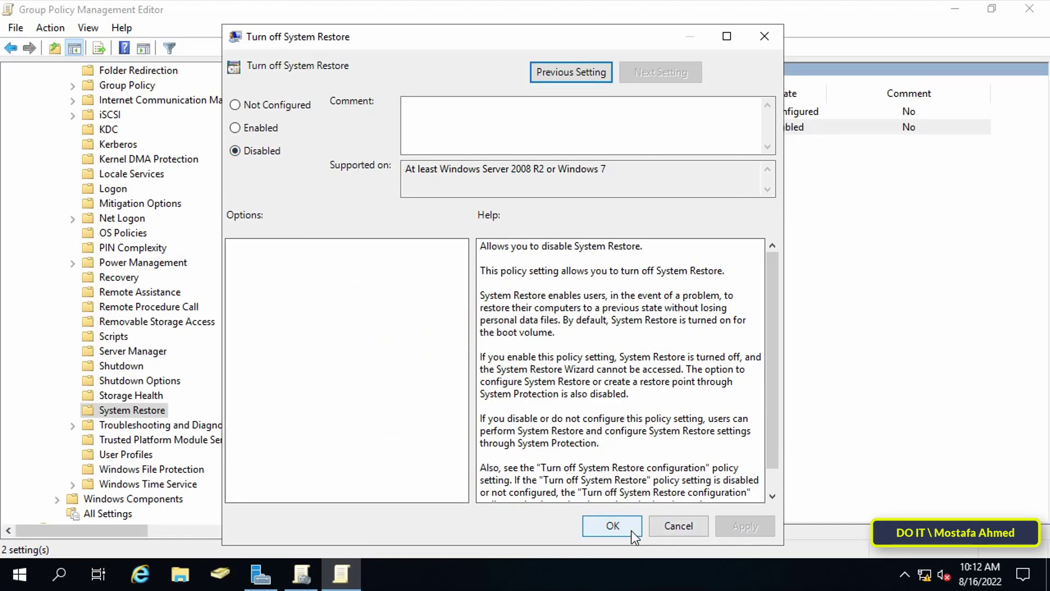
Navigate to Windows Components > Windows Defender Antivirus > Scan and sort its policies by name
left_click(612, 525)
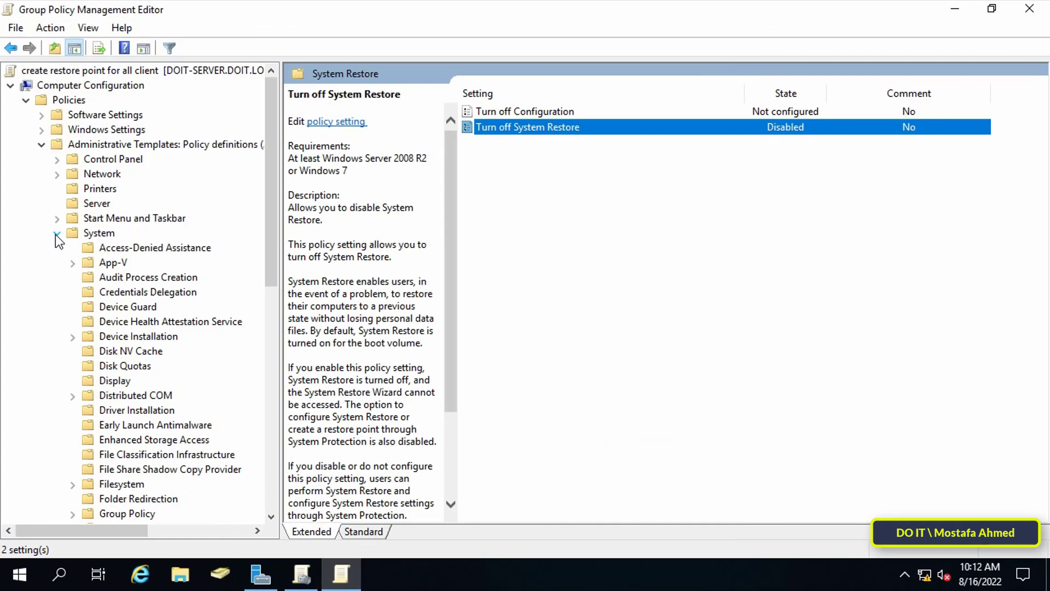
left_click(41, 144)
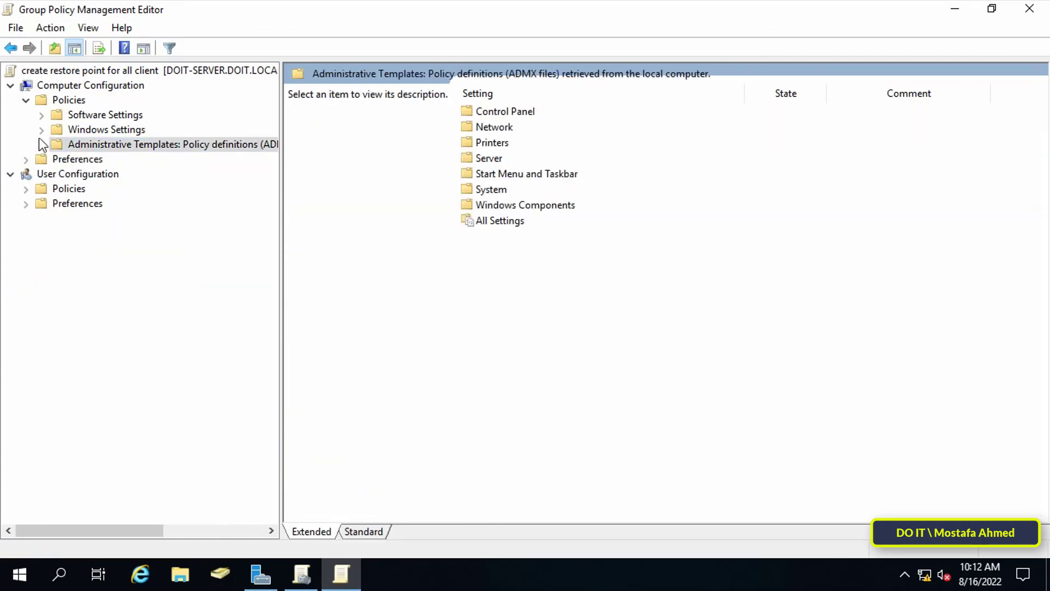
left_click(25, 100)
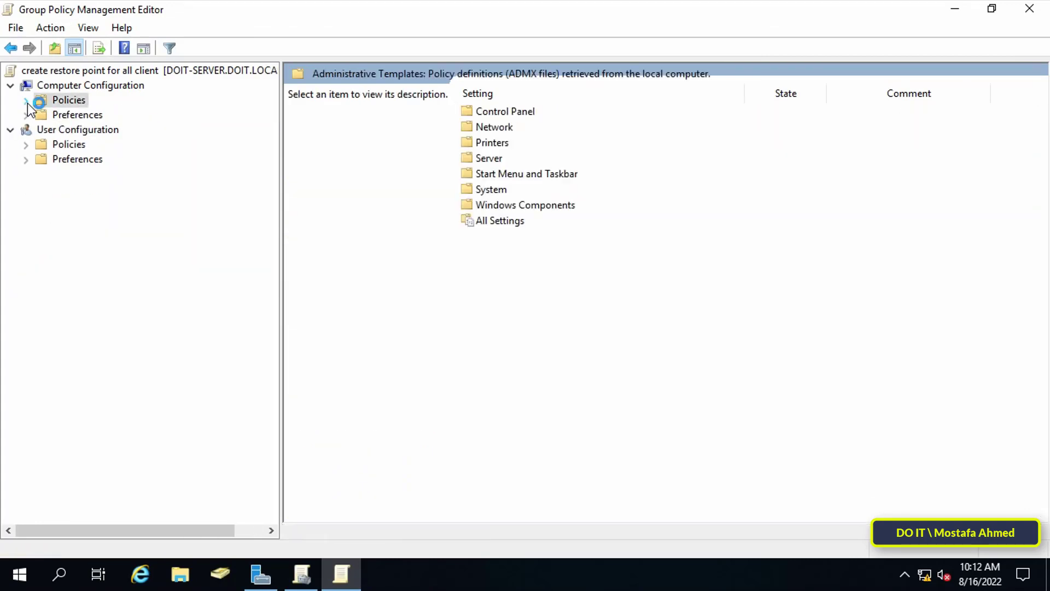
left_click(89, 85)
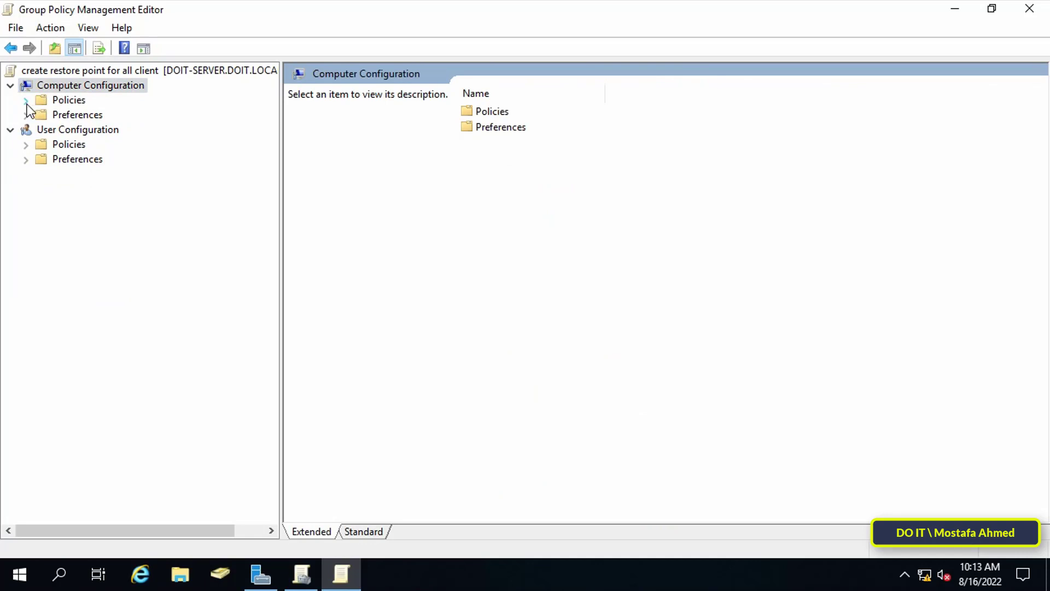
left_click(67, 100)
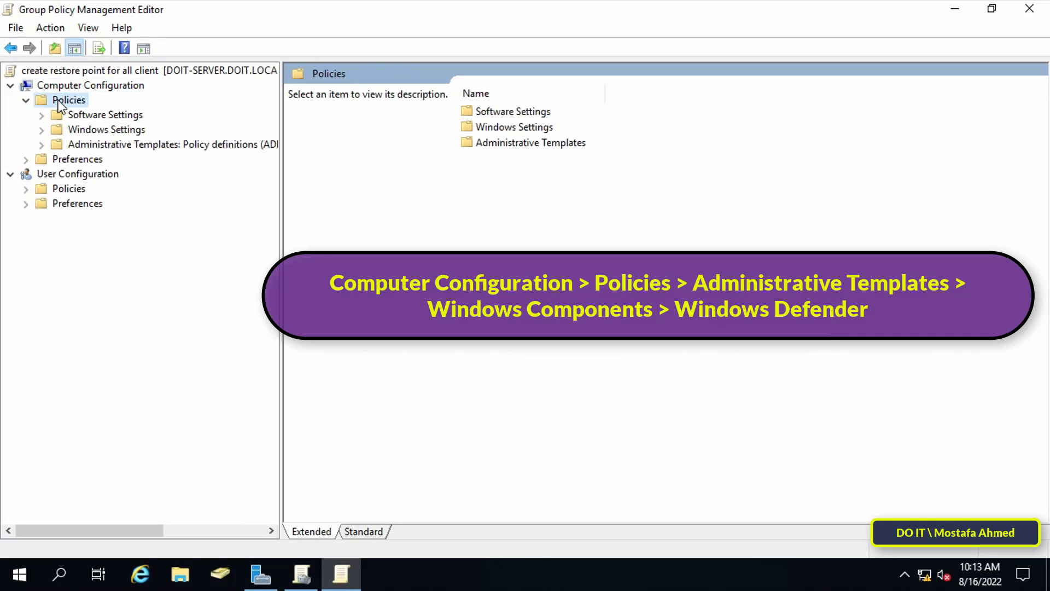
left_click(41, 145)
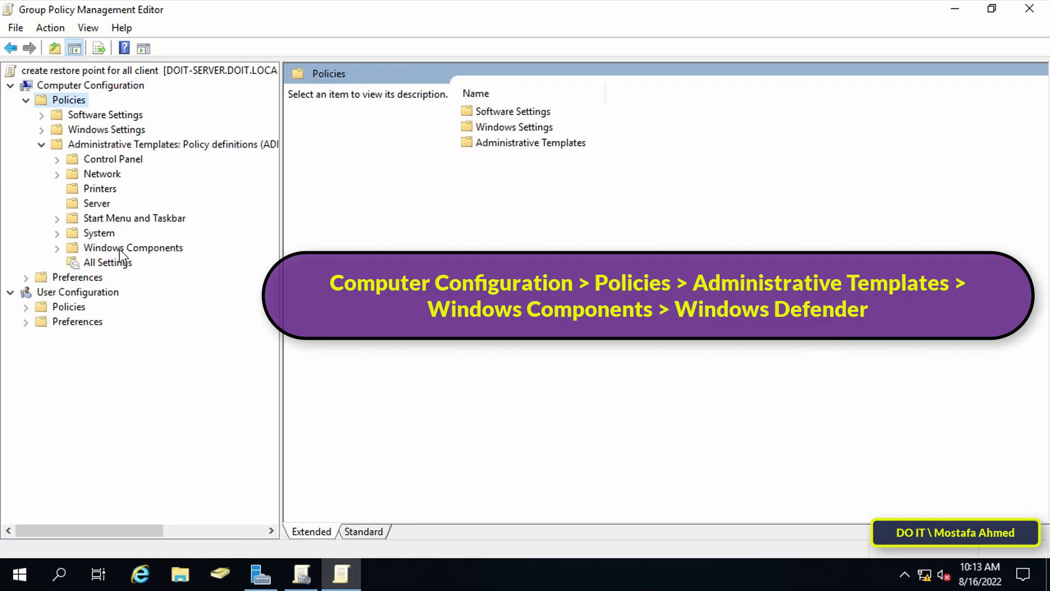
double_click(132, 247)
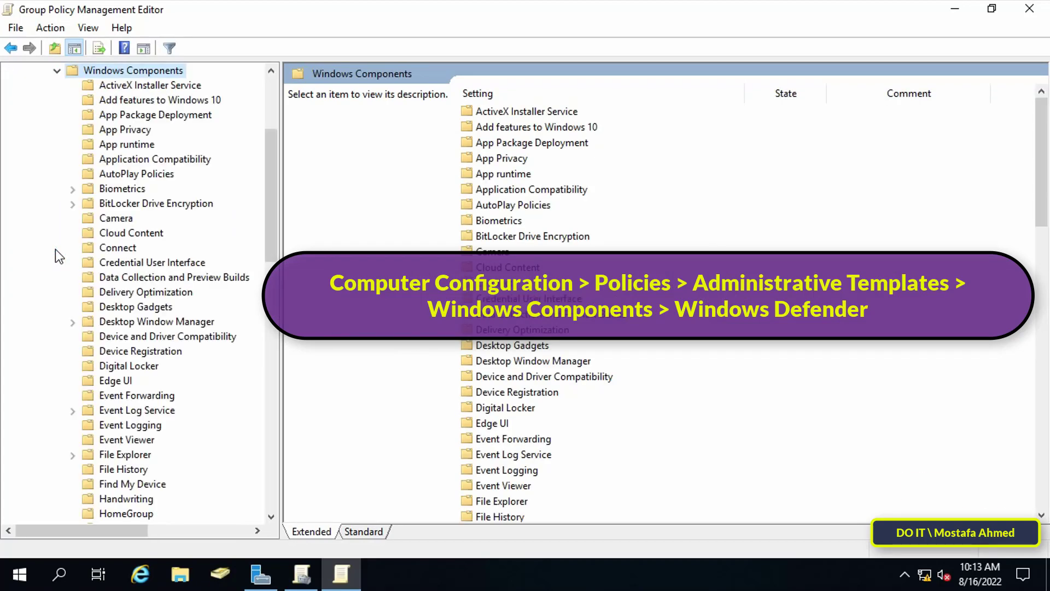
left_click(159, 440)
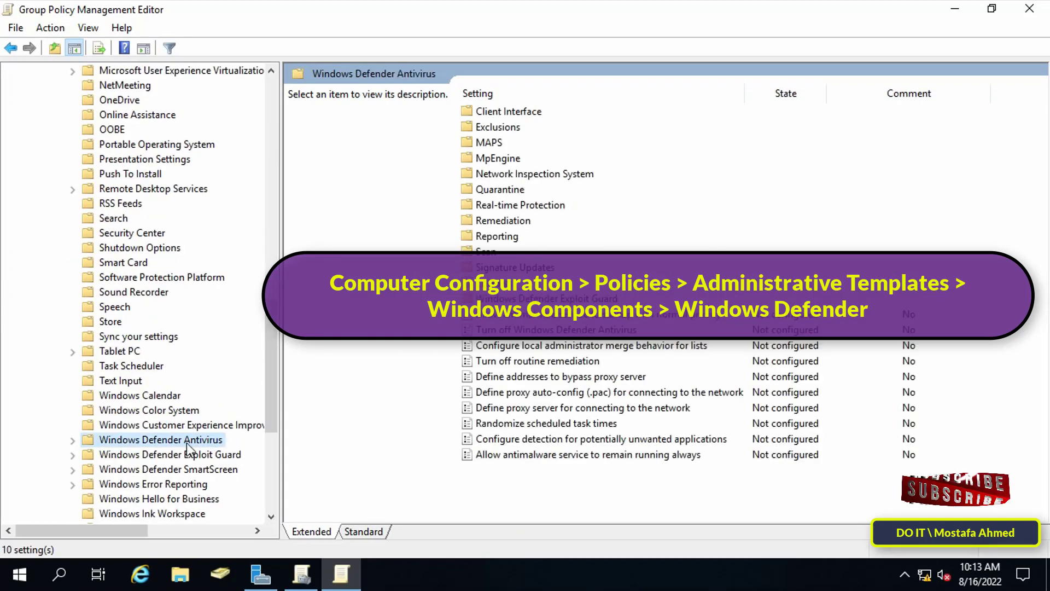
left_click(72, 440)
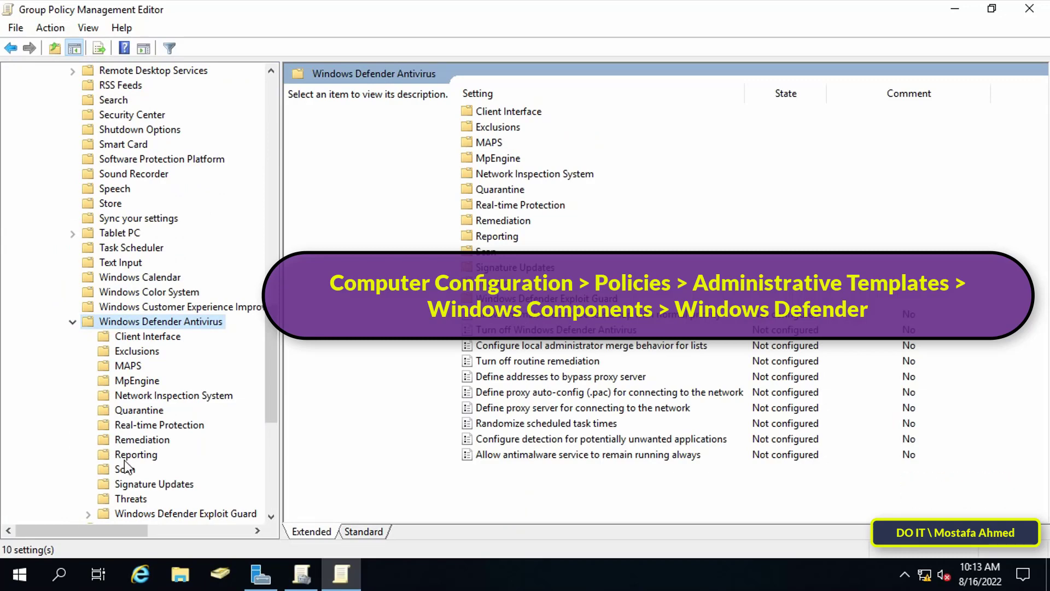
mouse_move(129, 473)
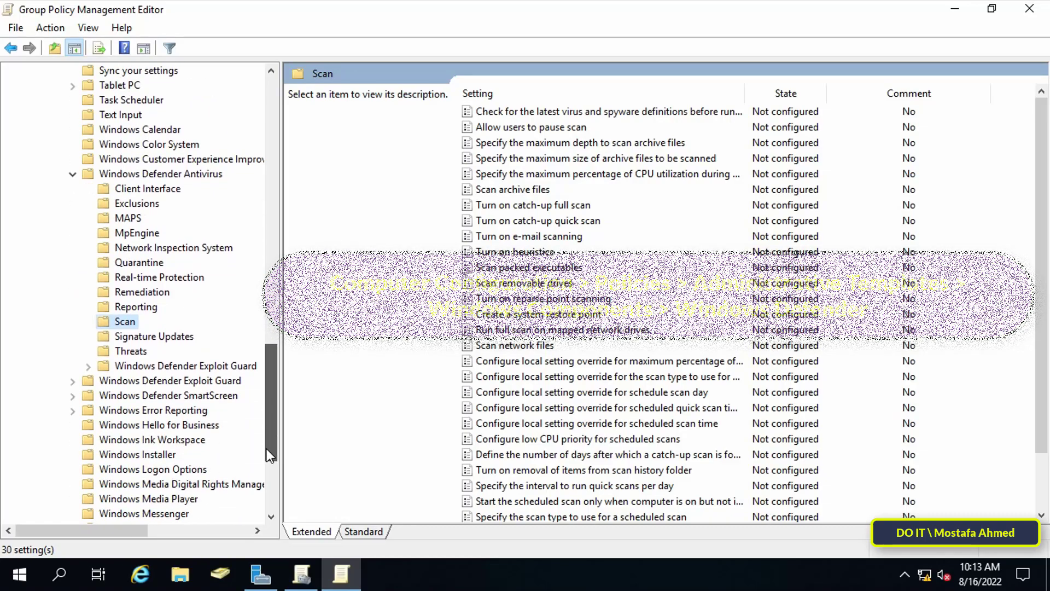
left_click(477, 93)
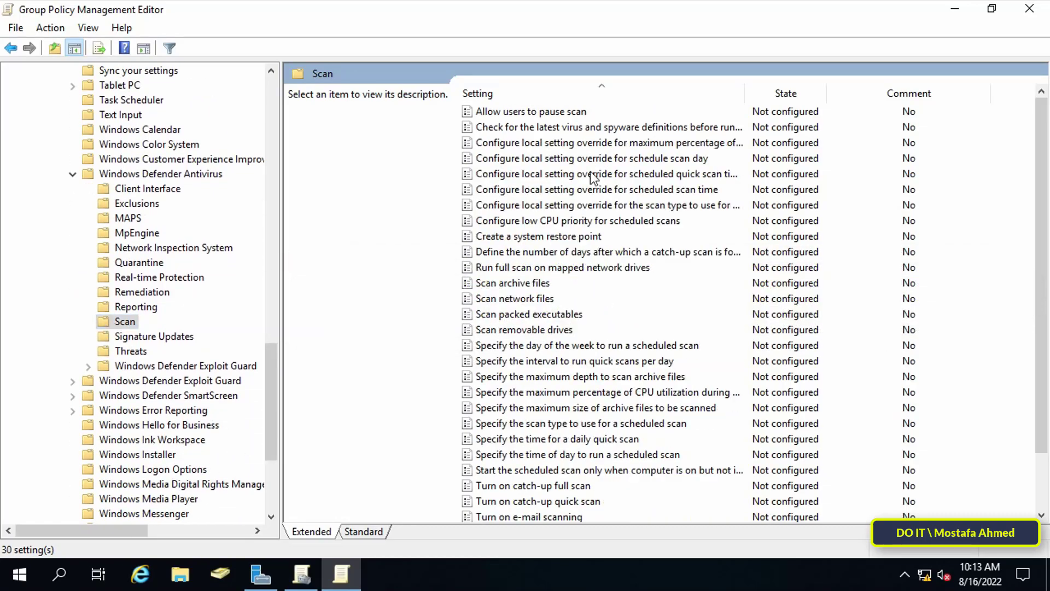
scroll("down", 3)
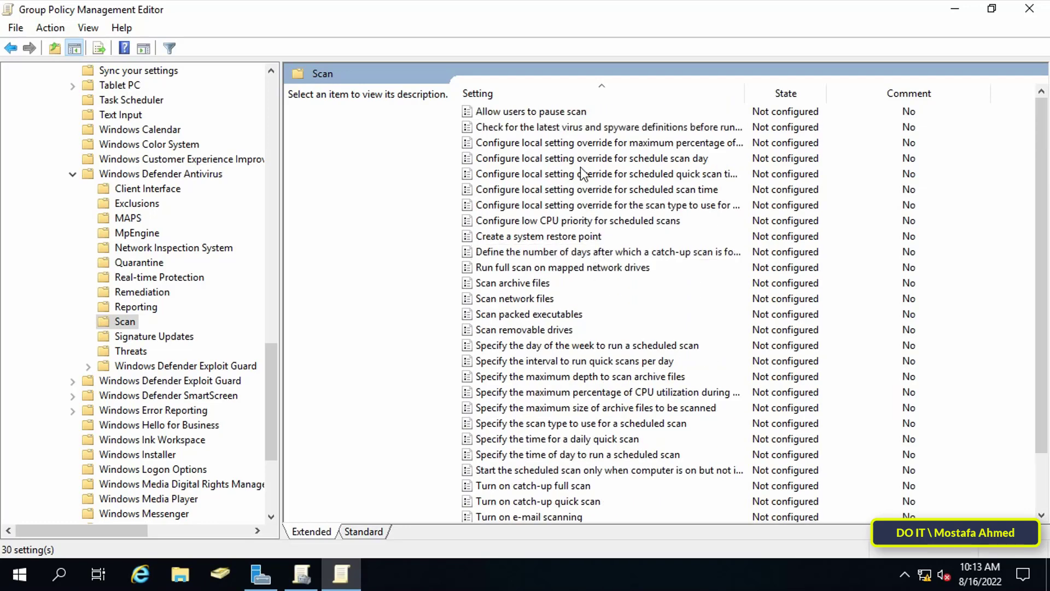
Set the Create a system restore point policy to Enabled
left_click(539, 236)
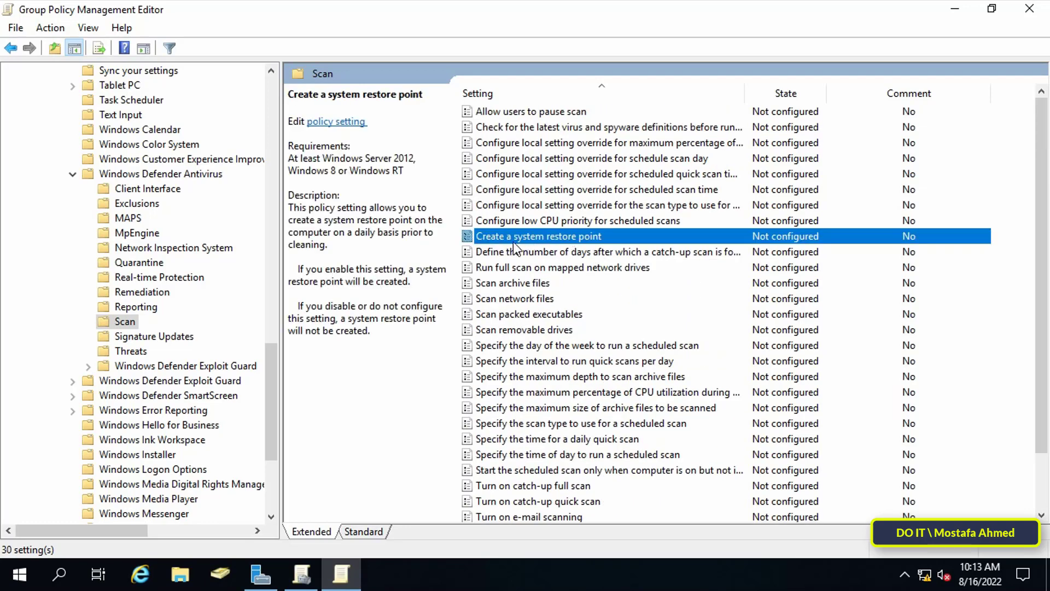
double_click(538, 236)
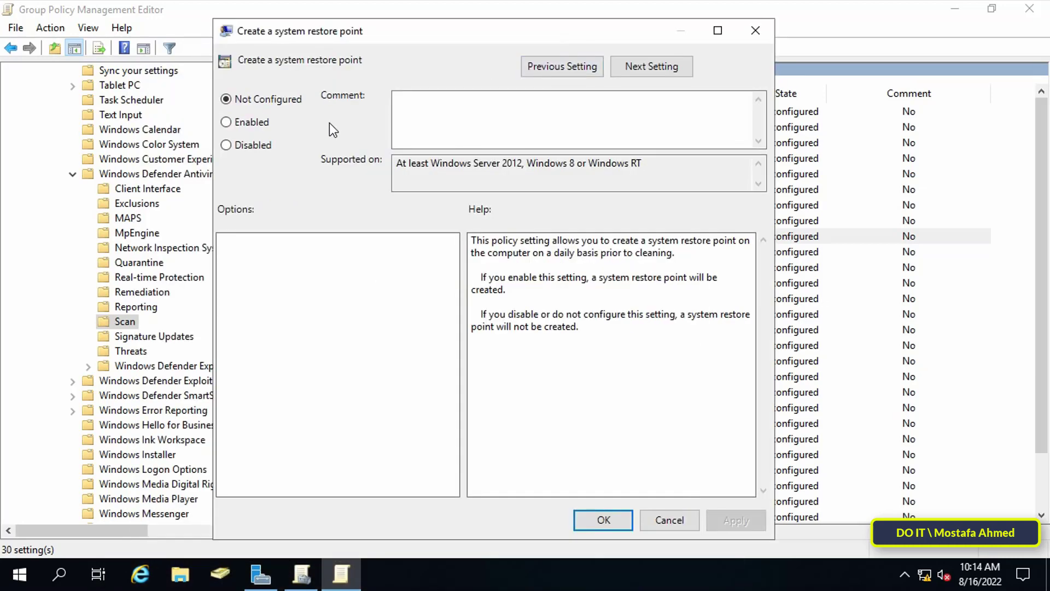
left_click(227, 122)
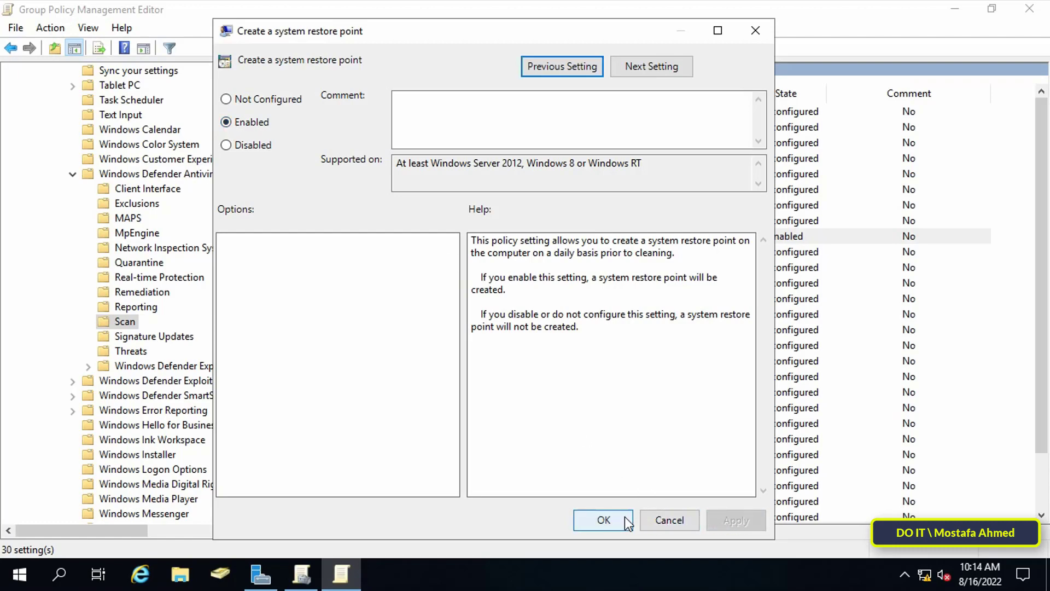
left_click(601, 520)
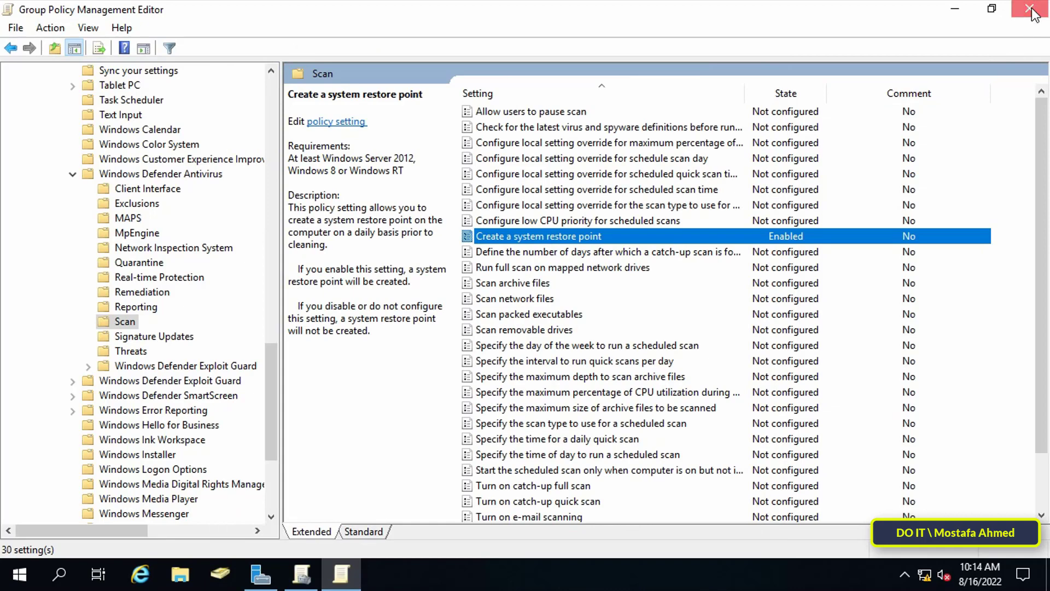
Close the editor and link the 'create restore point for all client' GPO to the test OU
left_click(1037, 9)
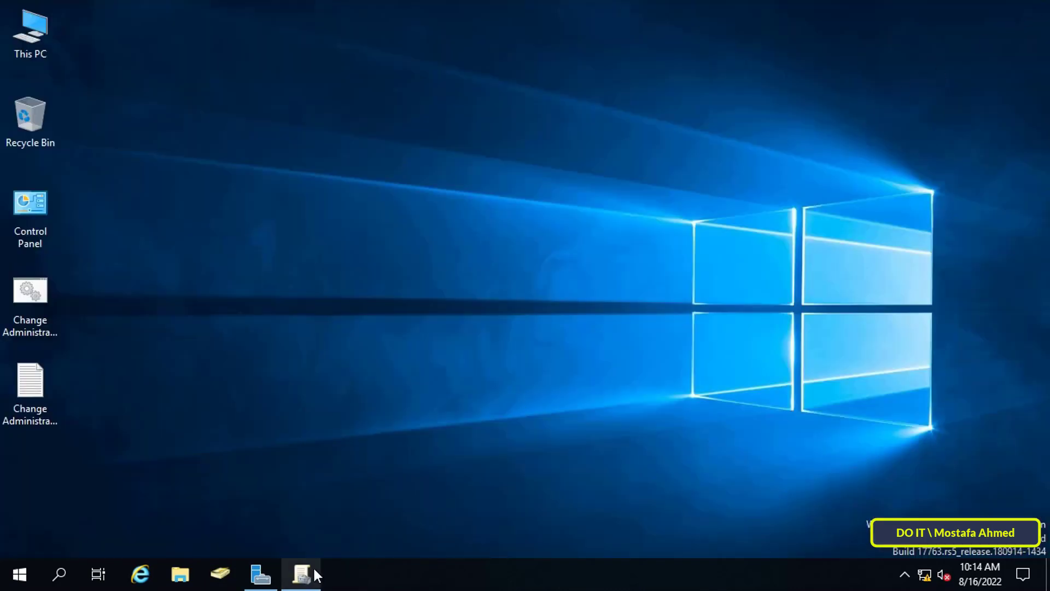
left_click(301, 575)
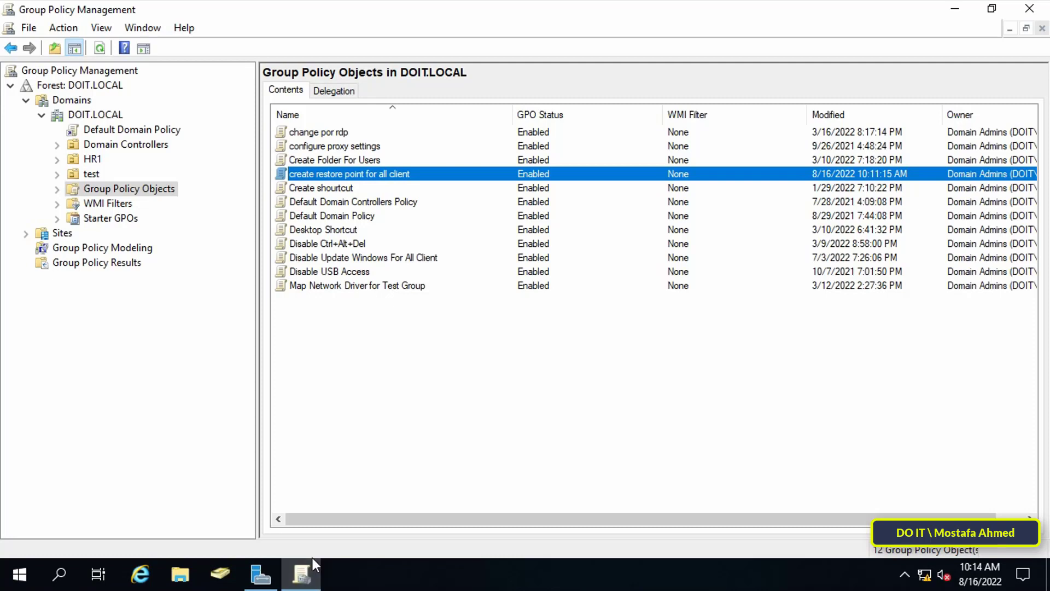
mouse_move(256, 237)
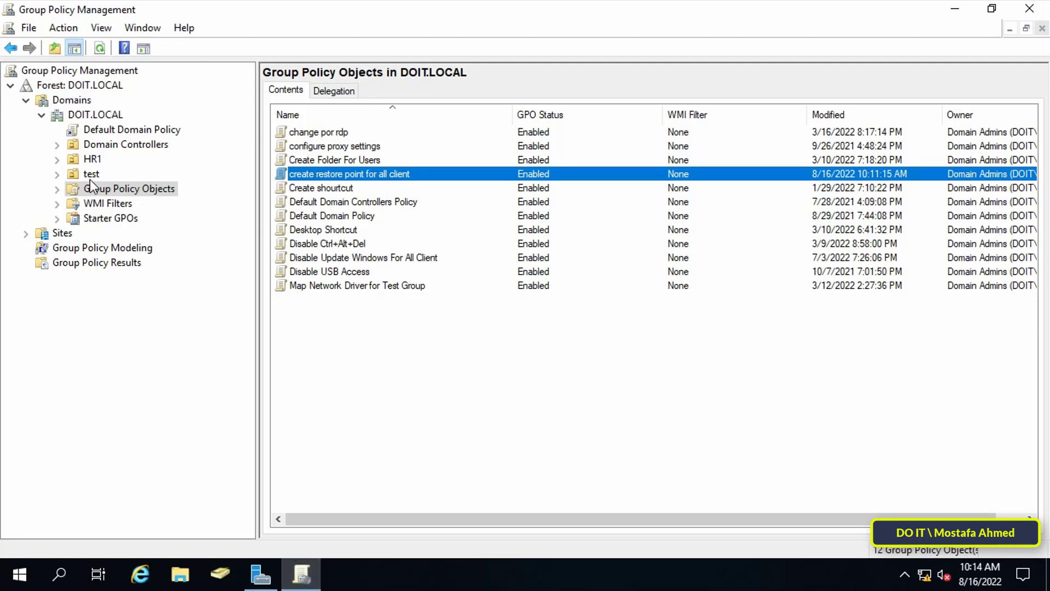
left_click(90, 174)
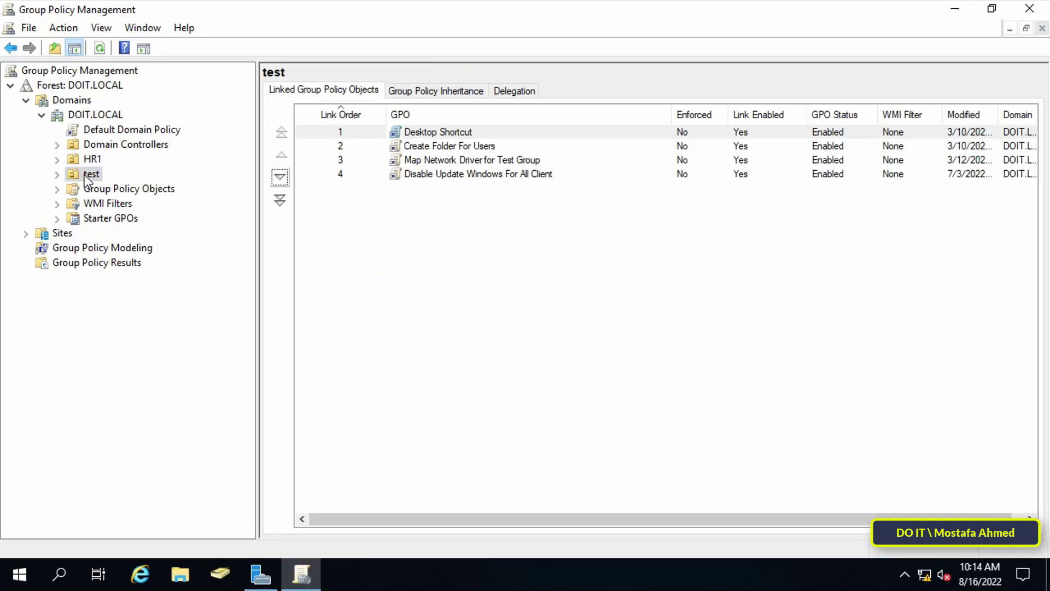
right_click(90, 174)
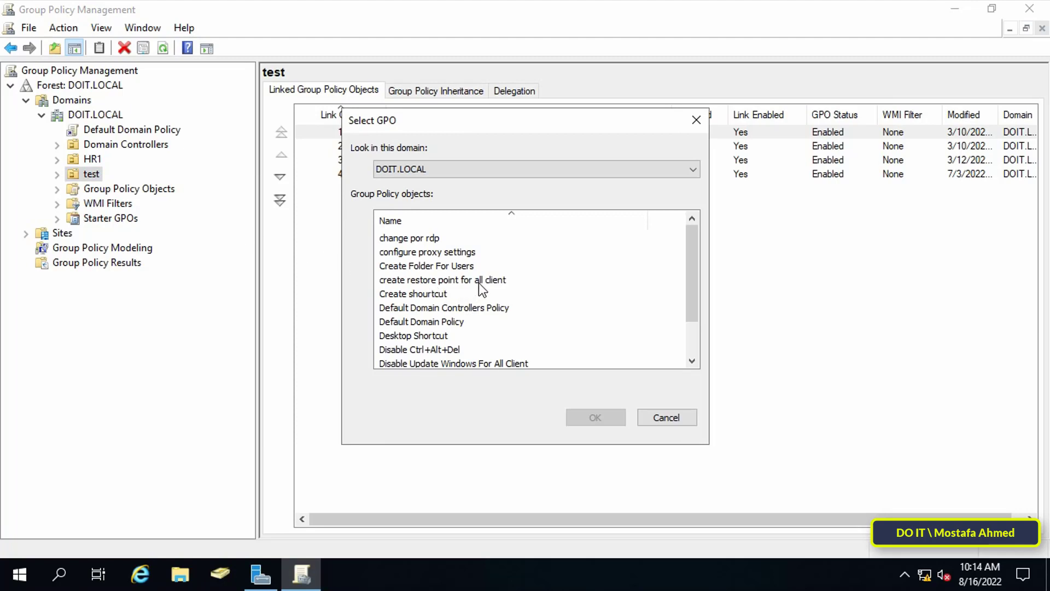
left_click(442, 278)
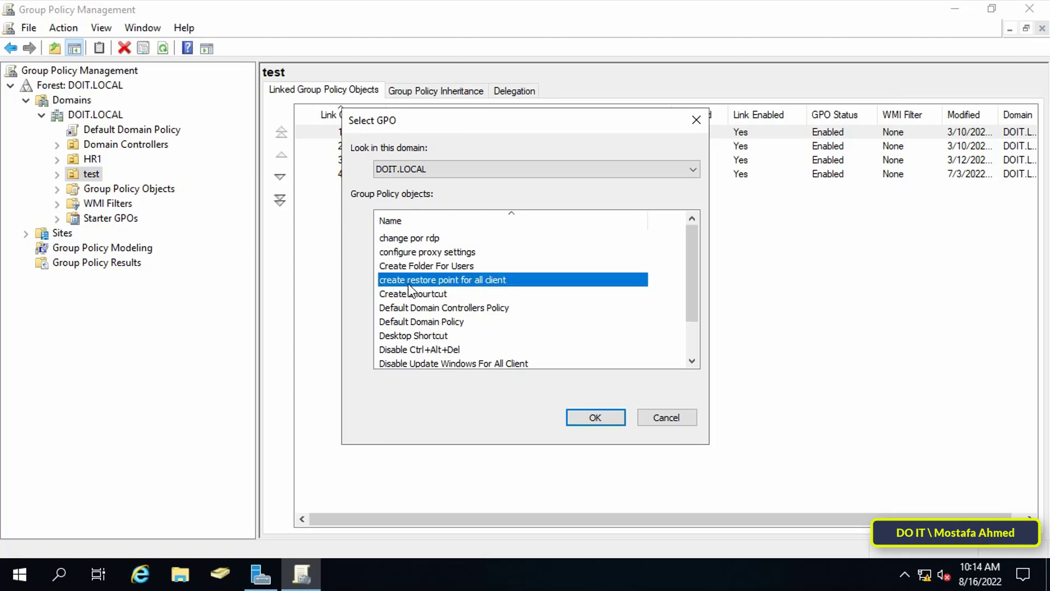
mouse_move(447, 363)
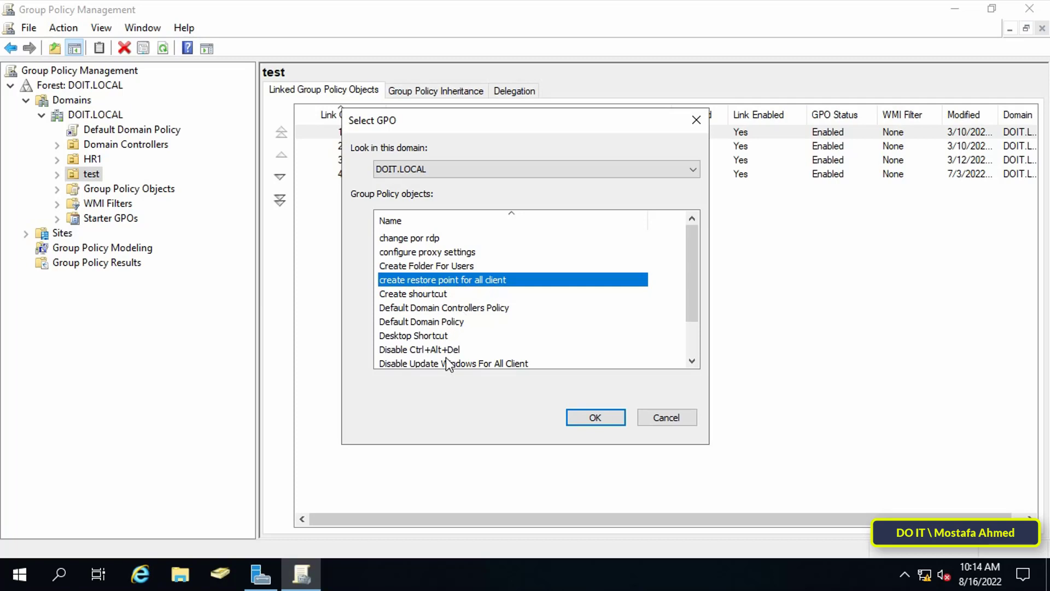
mouse_move(553, 441)
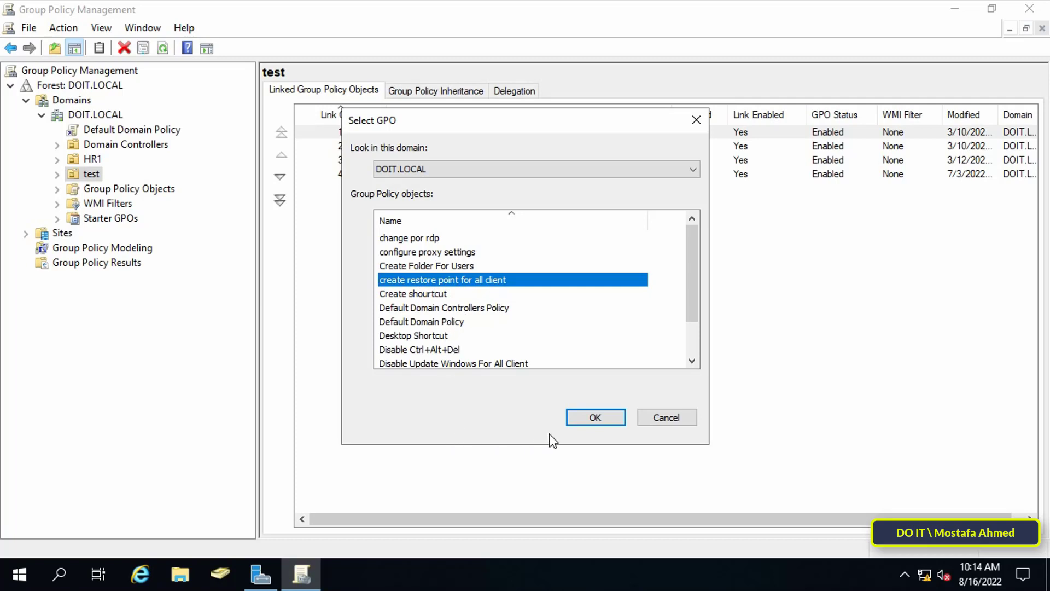
left_click(595, 417)
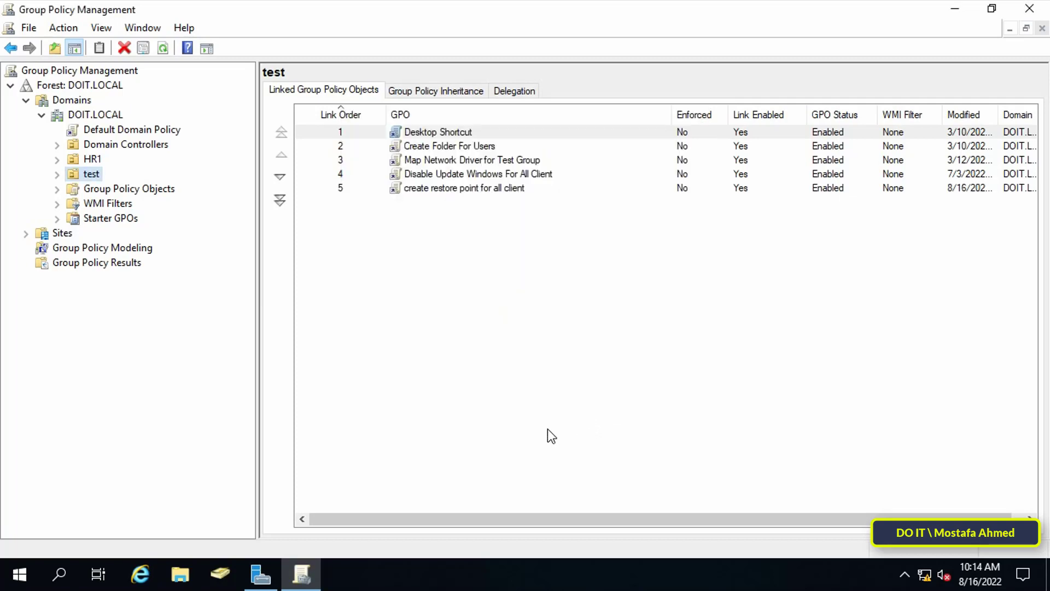